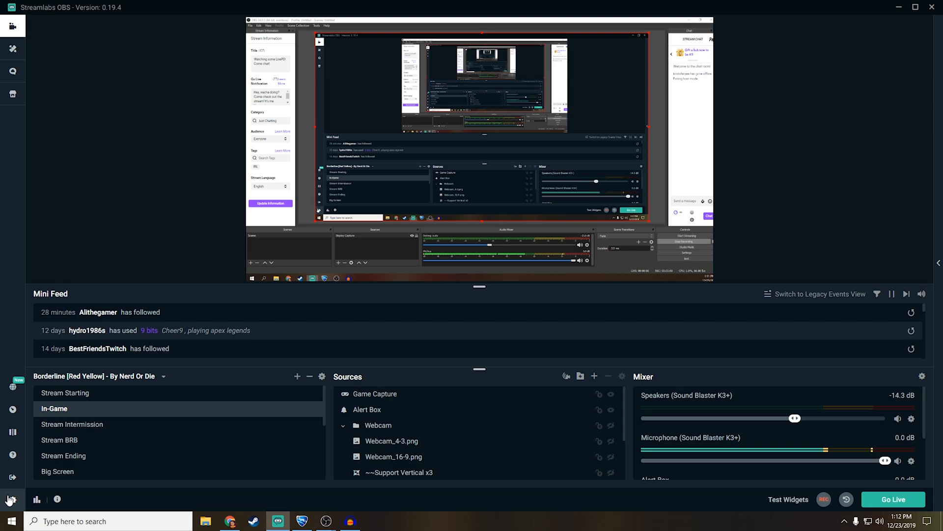
Bring up Streamlabs OBS settings on the Stream page showing multistream and Twitch.
click(12, 499)
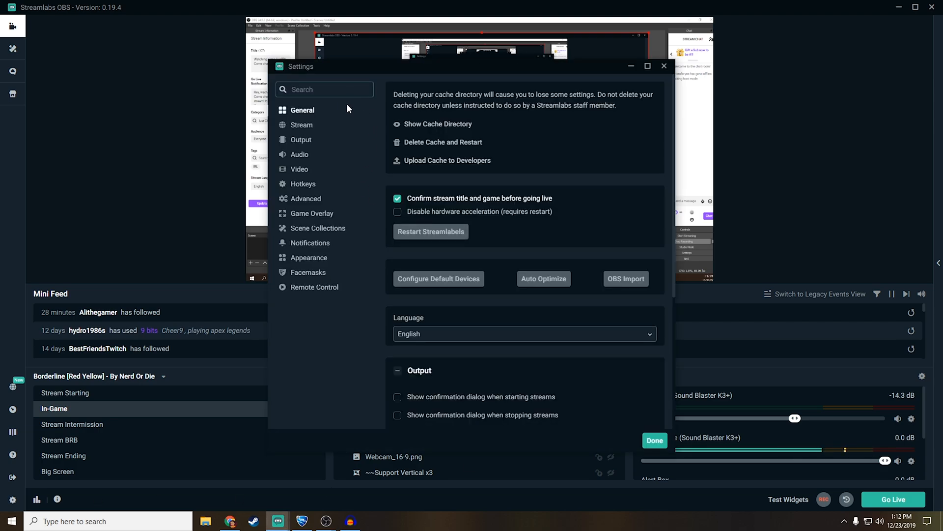
click(302, 125)
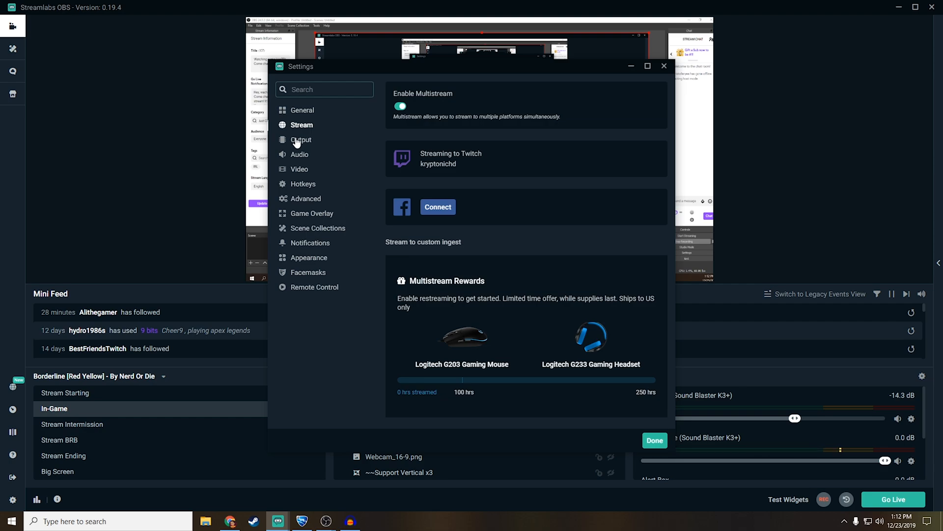
mouse_move(382, 157)
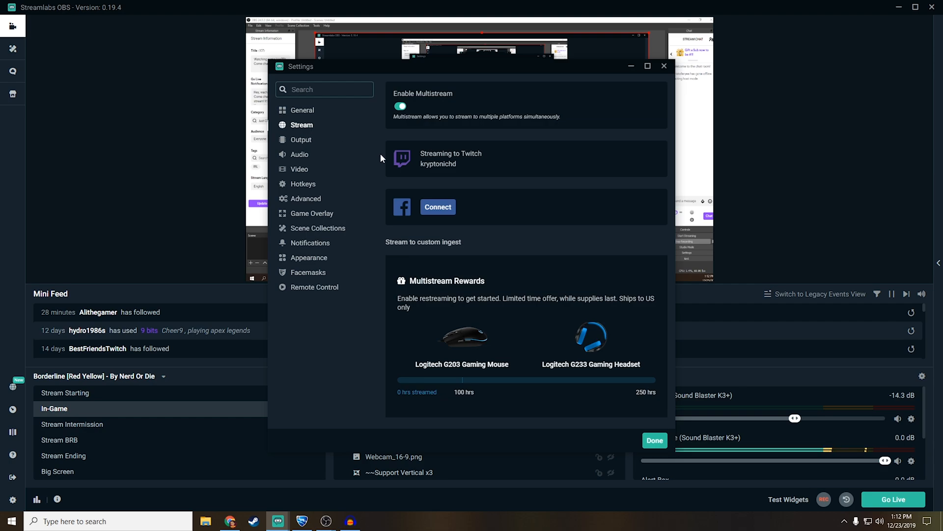
mouse_move(295, 140)
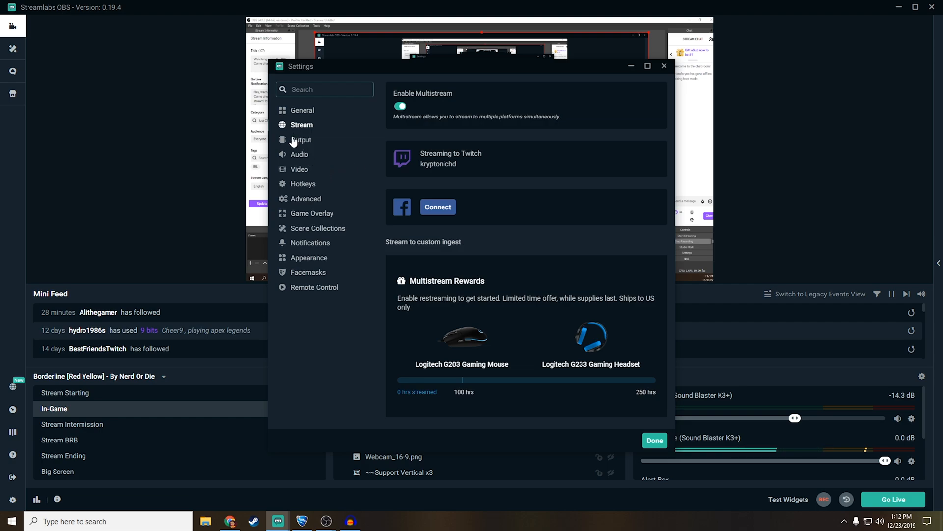
Keep the streaming encoder on Hardware (NVENC) (new) in the Output settings.
click(300, 139)
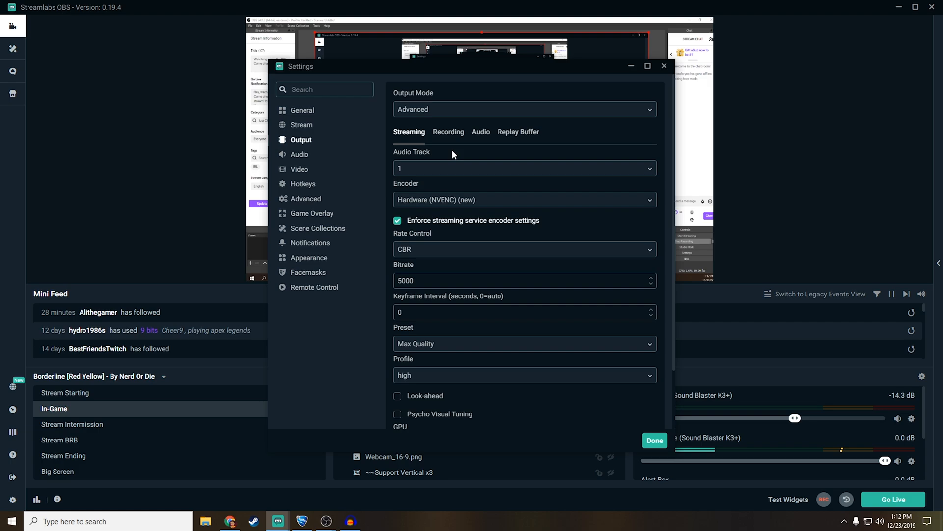
mouse_move(413, 259)
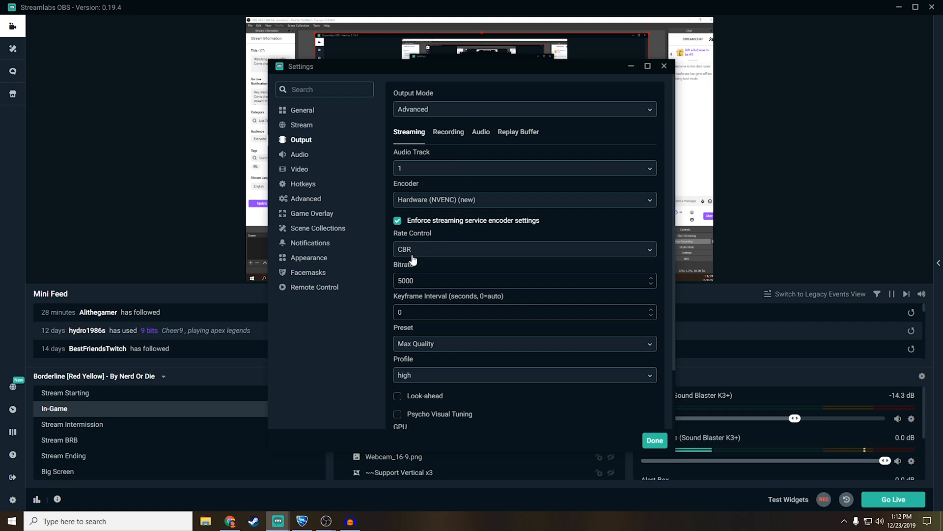
mouse_move(414, 243)
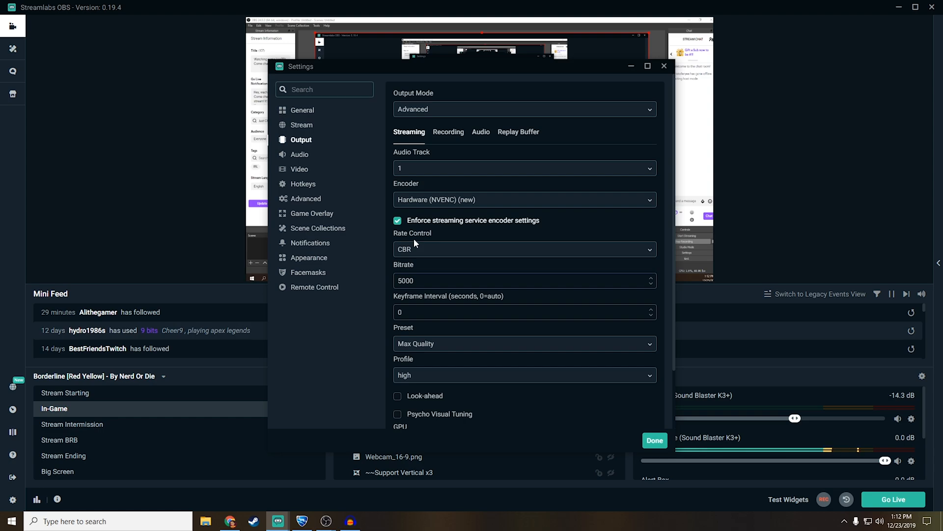
mouse_move(411, 203)
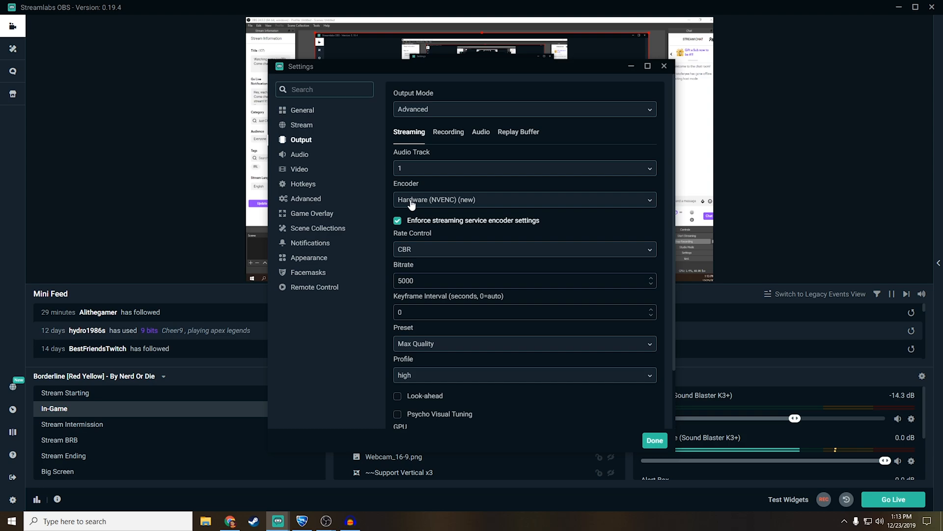
mouse_move(507, 203)
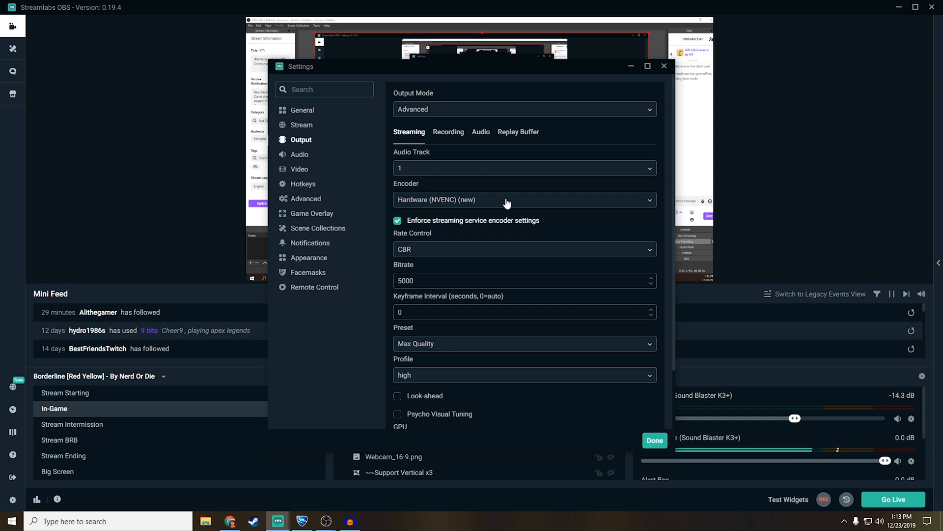
mouse_move(600, 247)
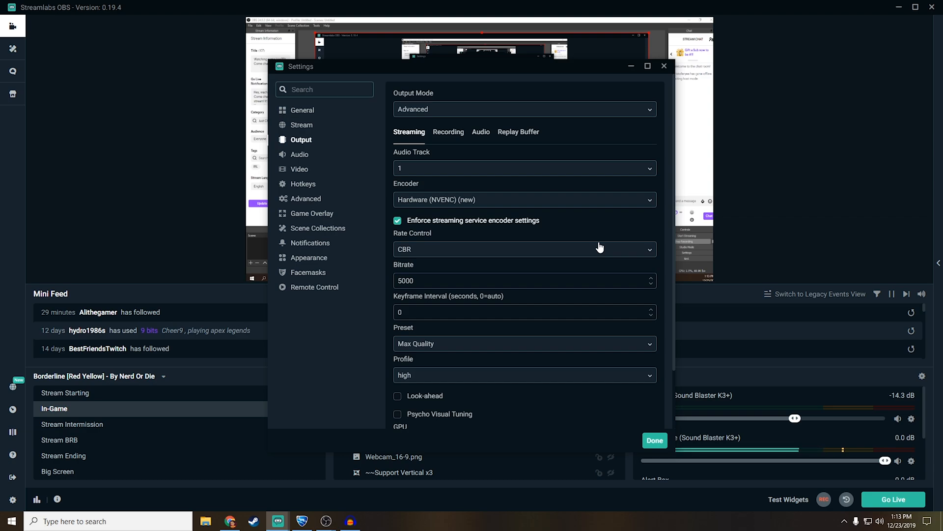
mouse_move(451, 207)
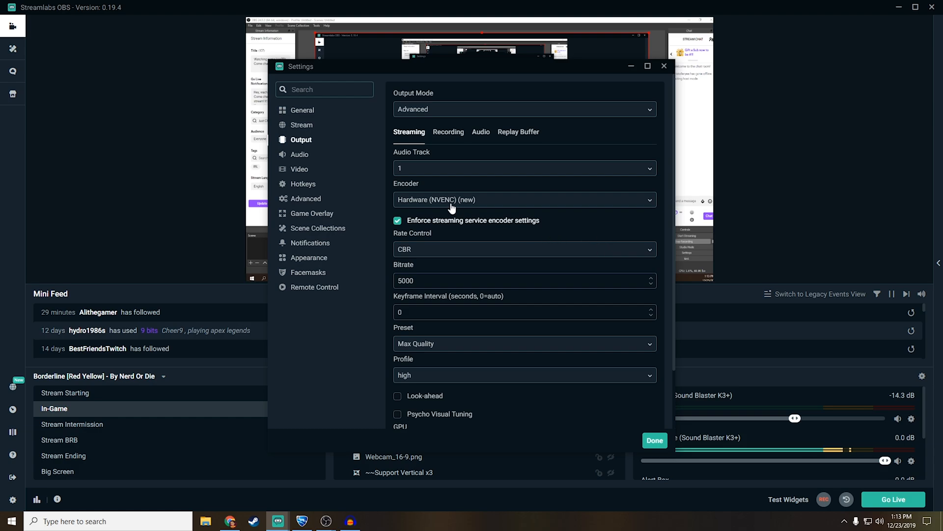
click(524, 199)
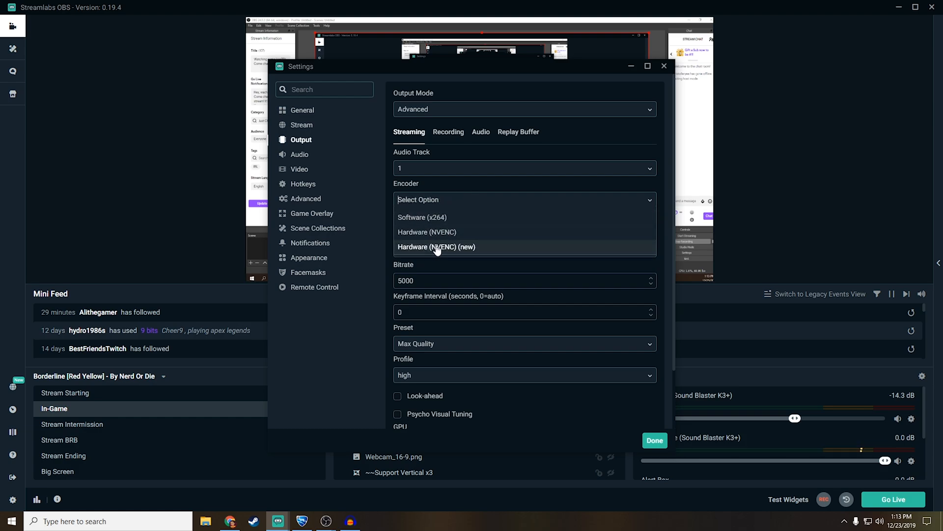
mouse_move(433, 234)
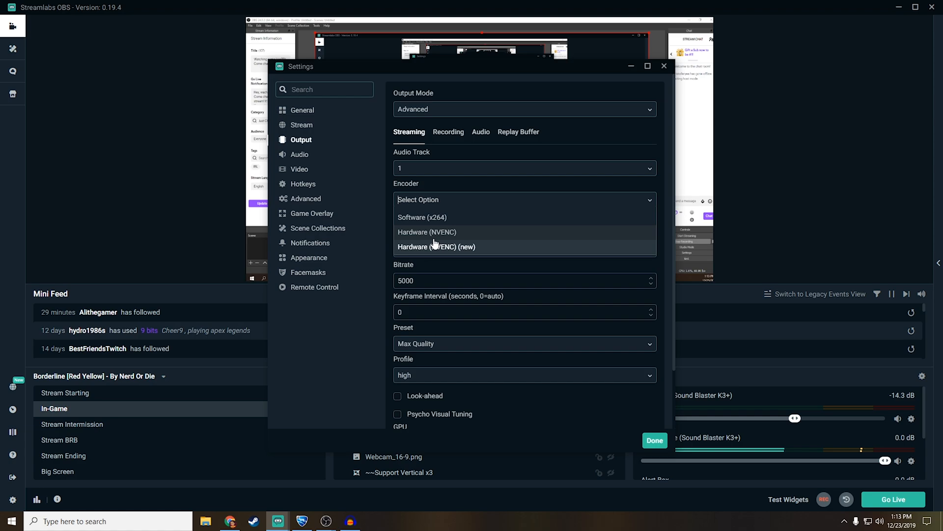
click(435, 246)
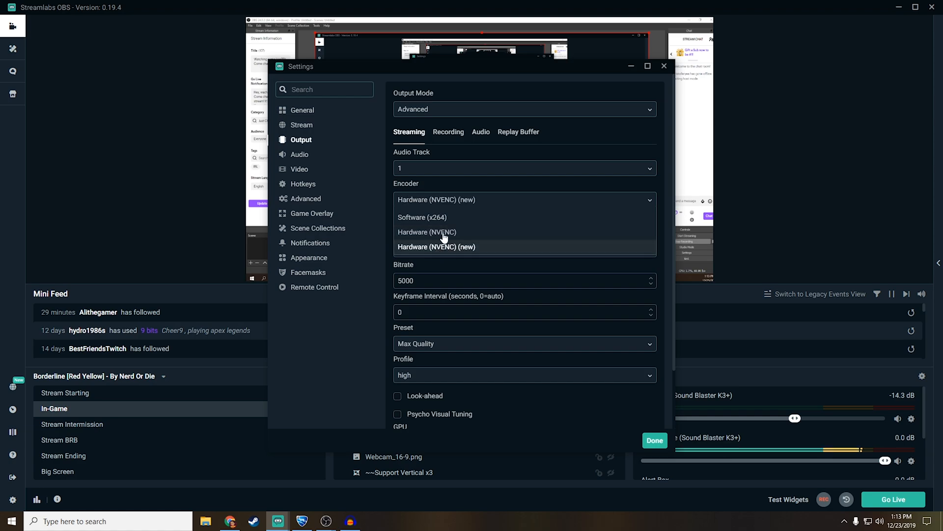
click(436, 247)
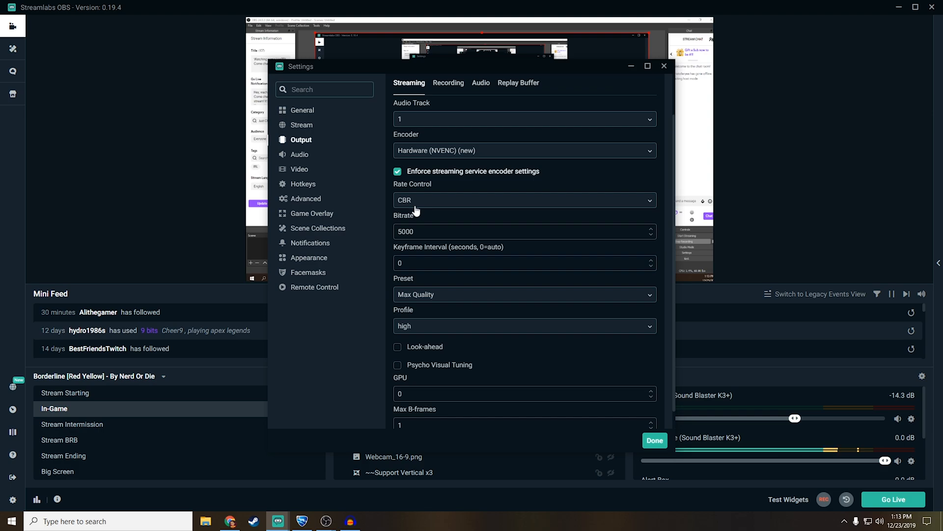
mouse_move(419, 204)
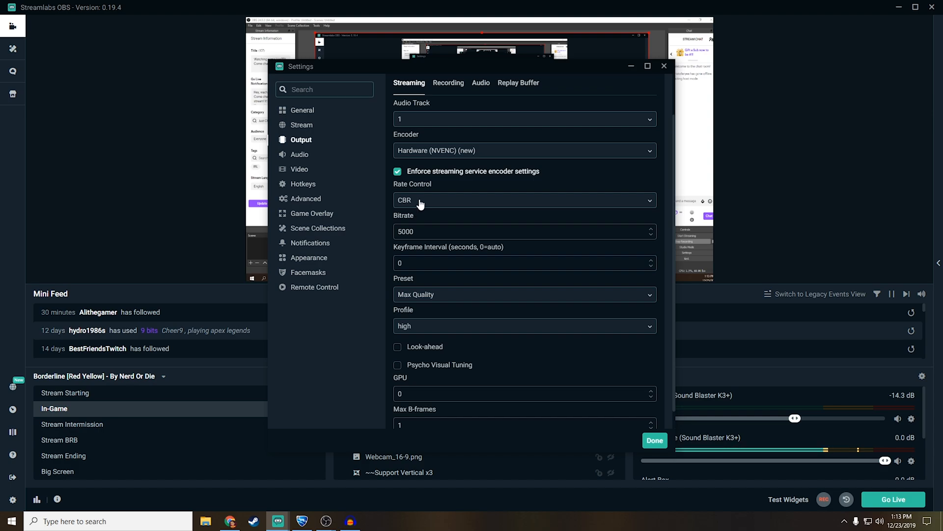
mouse_move(419, 204)
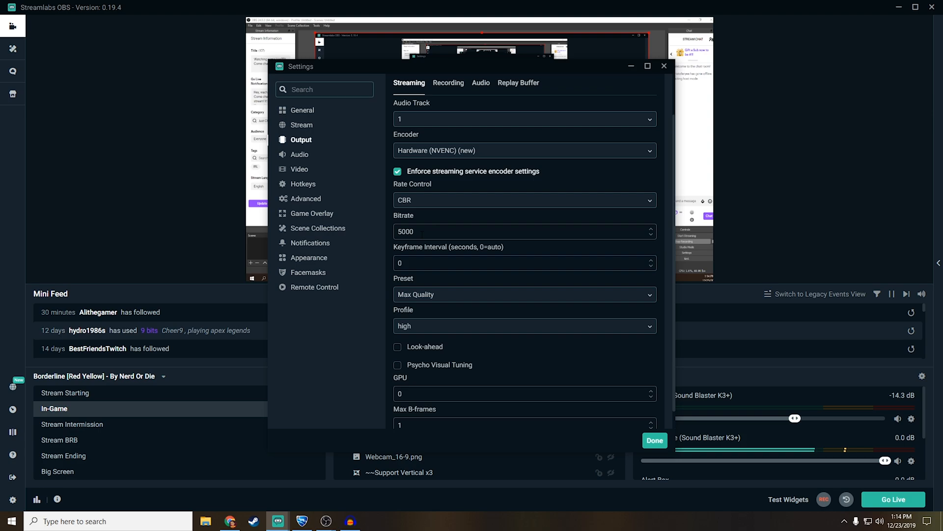
mouse_move(361, 52)
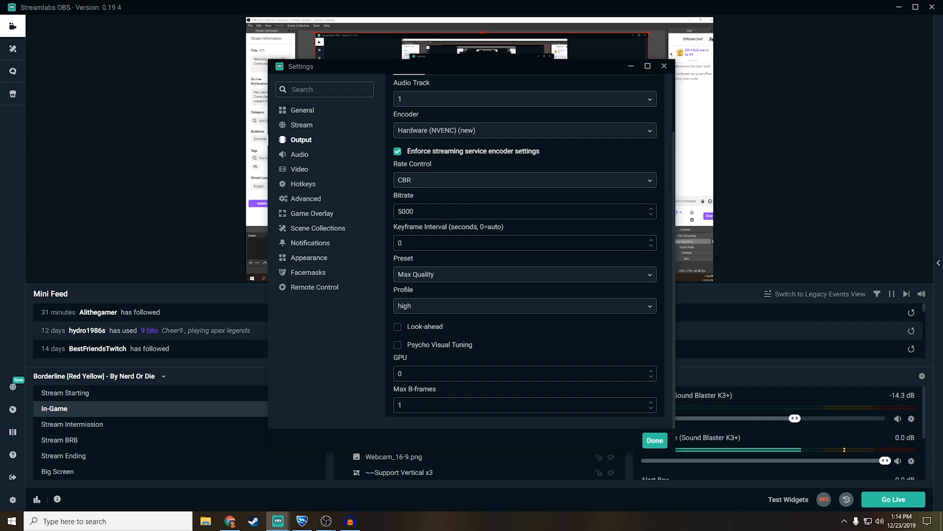
mouse_move(318, 163)
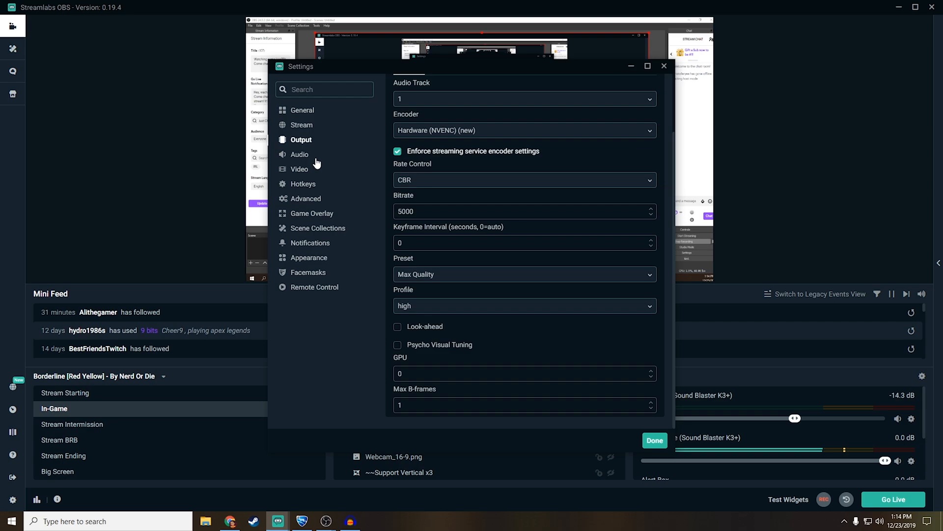
Review the Audio settings: 44.1 kHz stereo with Sound Blaster K3+ speakers and microphone.
click(299, 154)
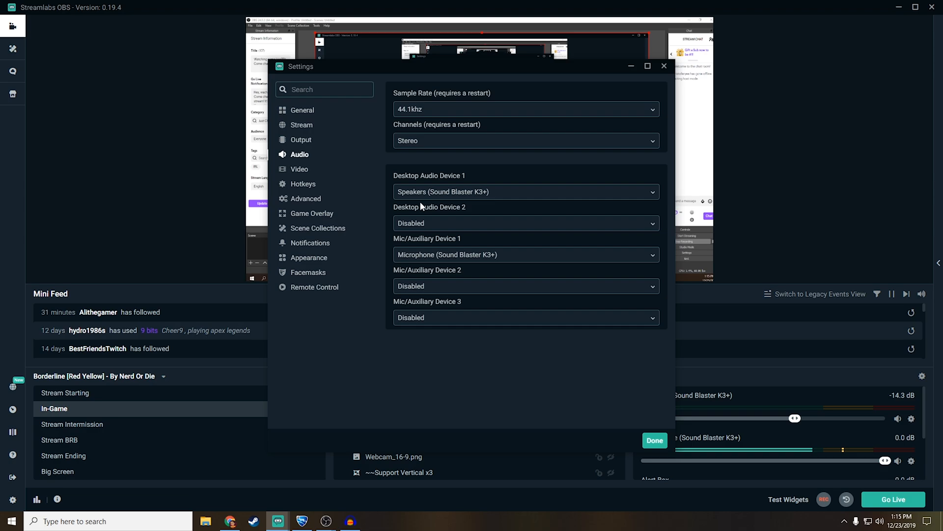
Review the Video settings: 1920x1080 base, 1280x720 output, Lanczos downscale, 60 FPS.
click(299, 169)
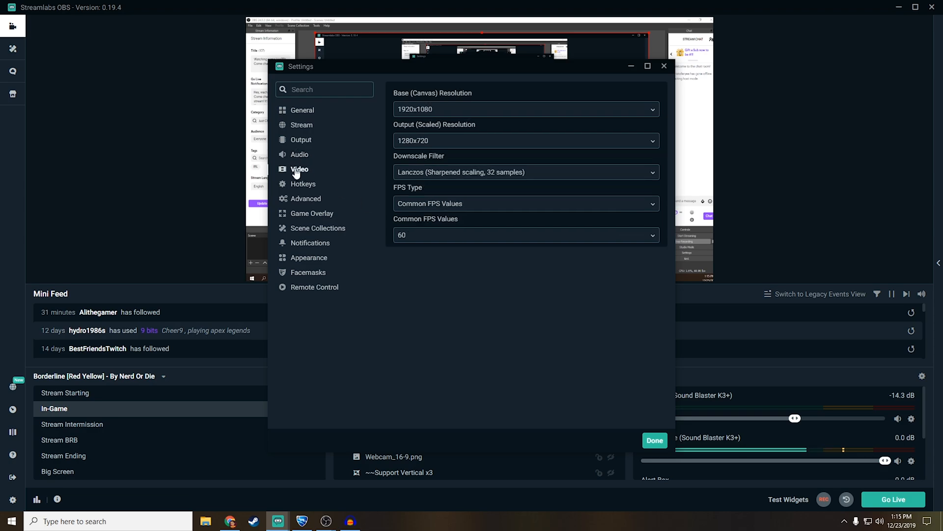
mouse_move(783, 199)
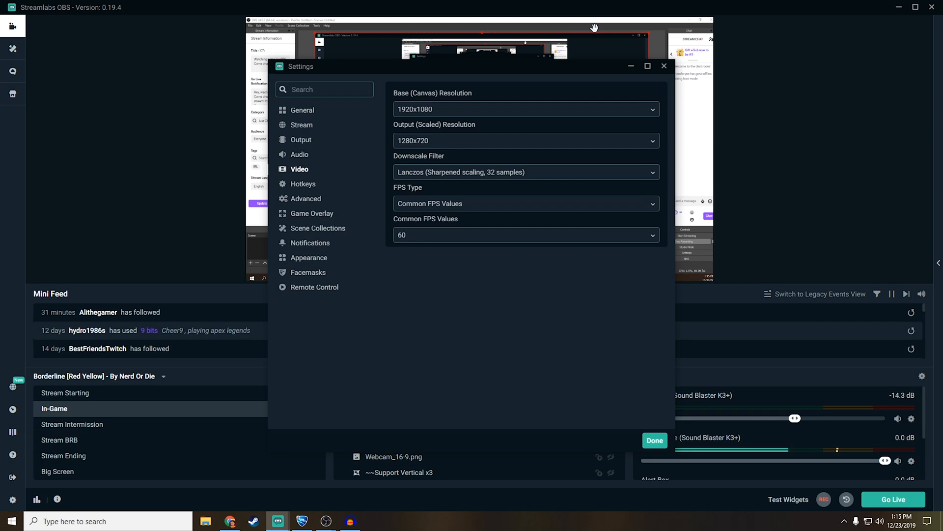
mouse_move(620, 124)
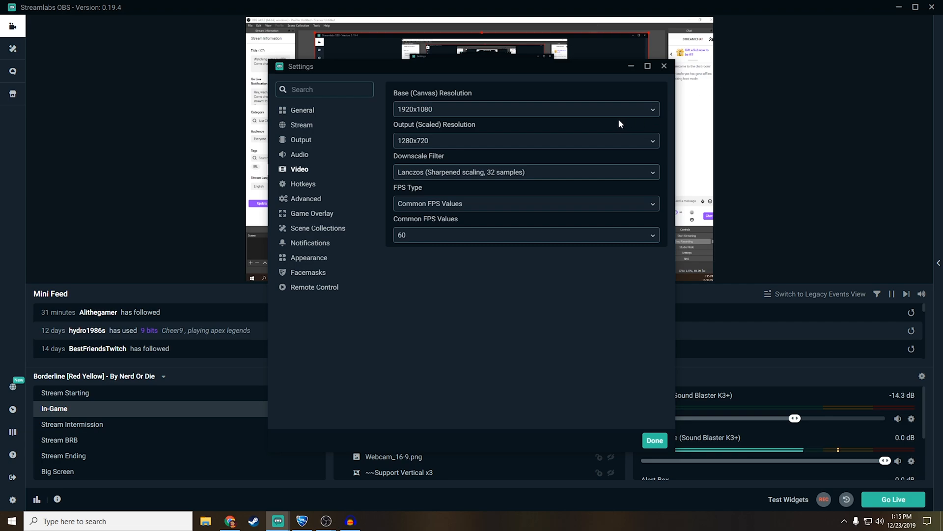
mouse_move(540, 115)
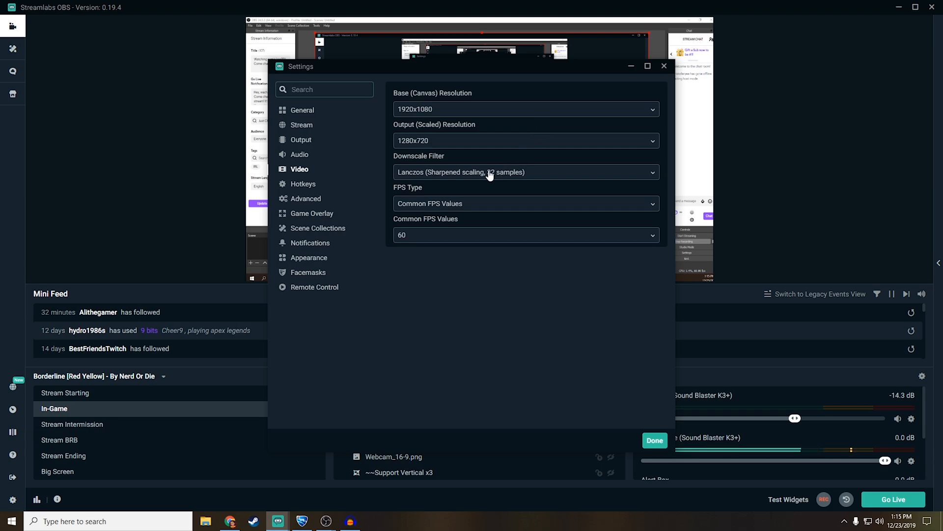
mouse_move(414, 220)
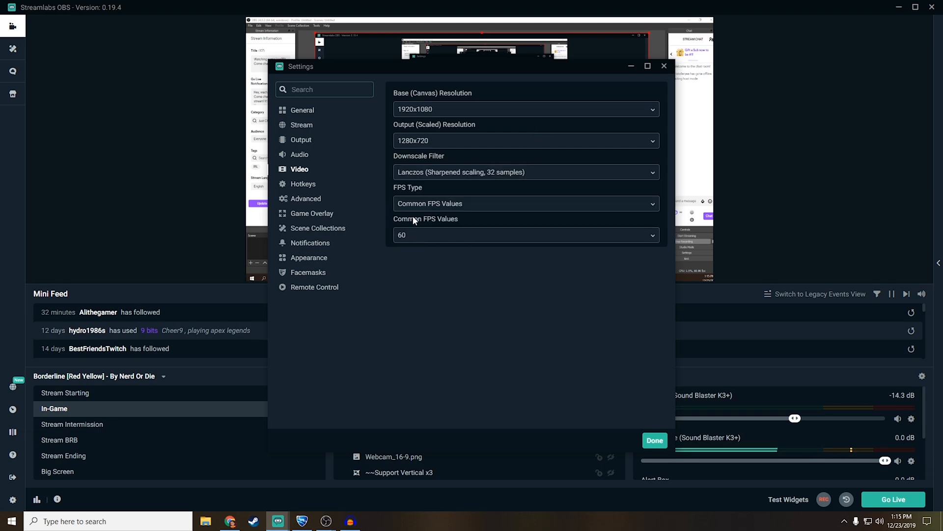
mouse_move(413, 240)
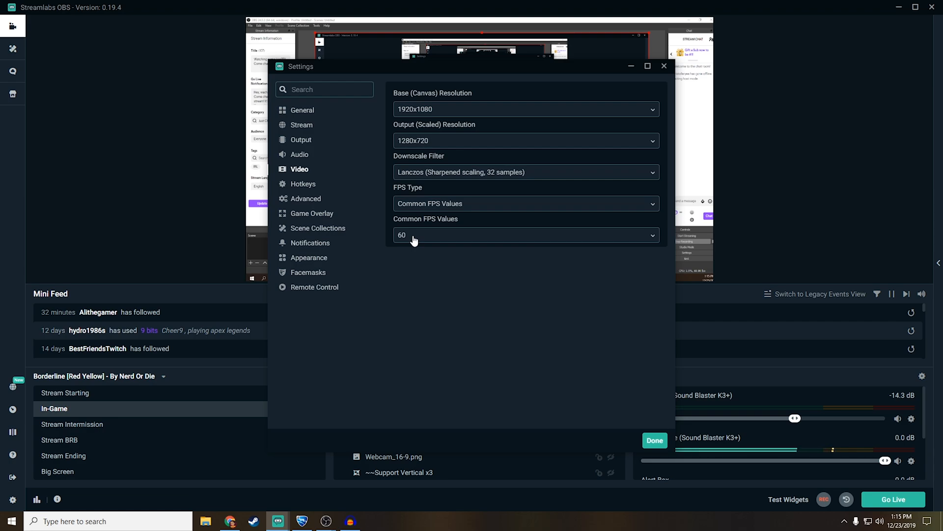
mouse_move(439, 237)
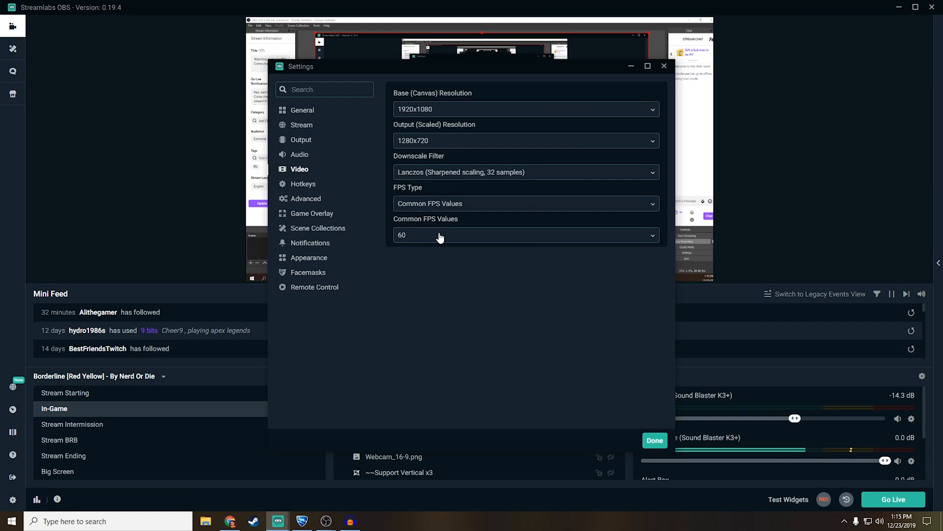
mouse_move(305, 186)
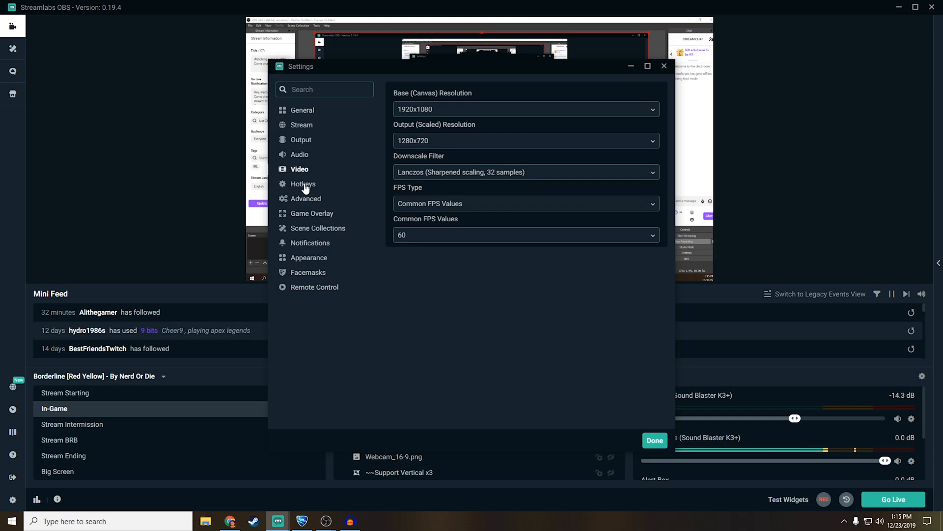
Raise the recording bitrate to 25000 on the Output Recording settings.
click(303, 184)
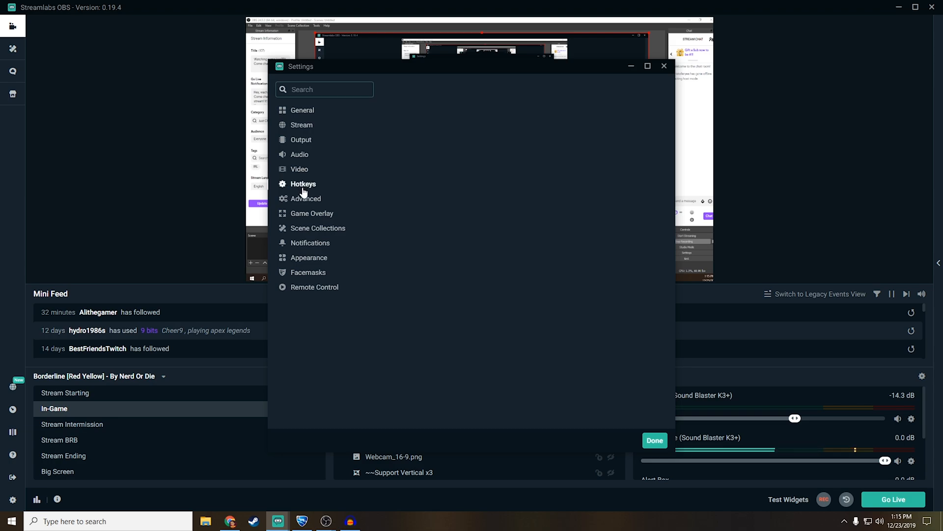
click(300, 139)
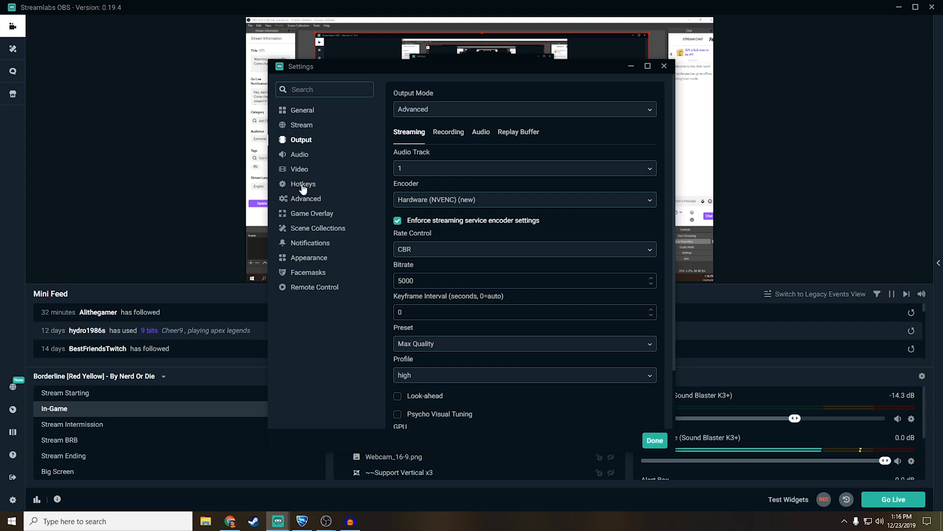
click(448, 131)
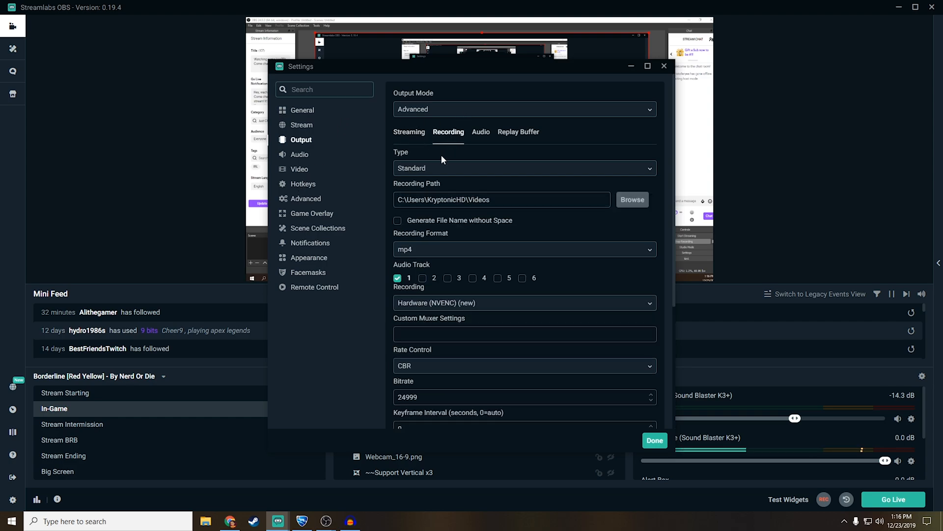
scroll(down, 3)
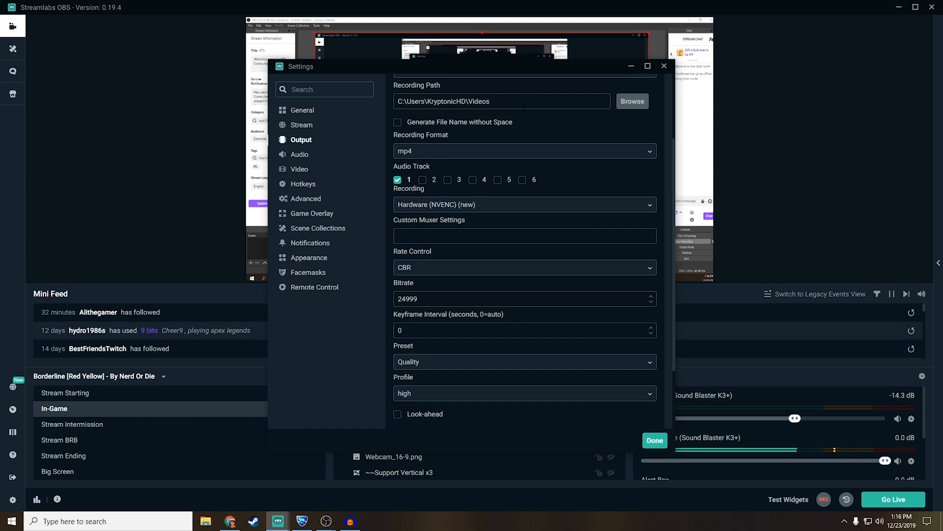
mouse_move(430, 135)
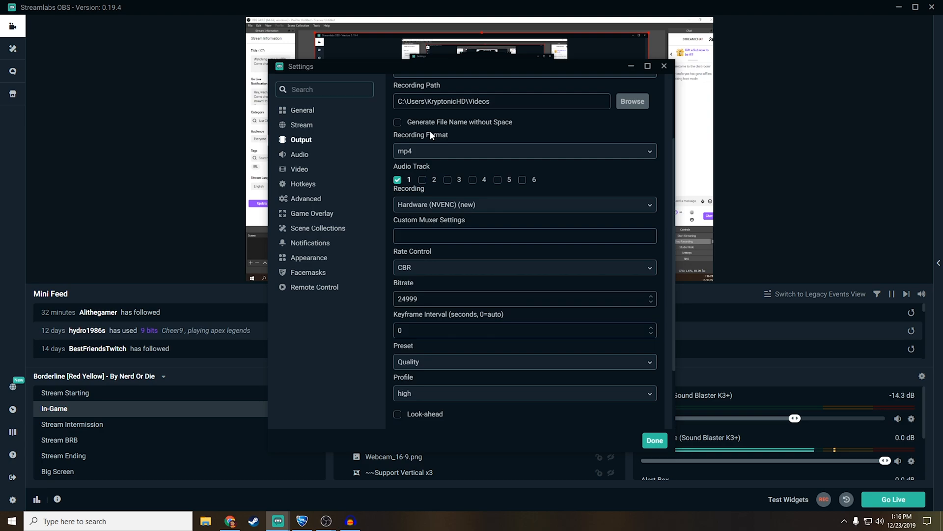
mouse_move(425, 189)
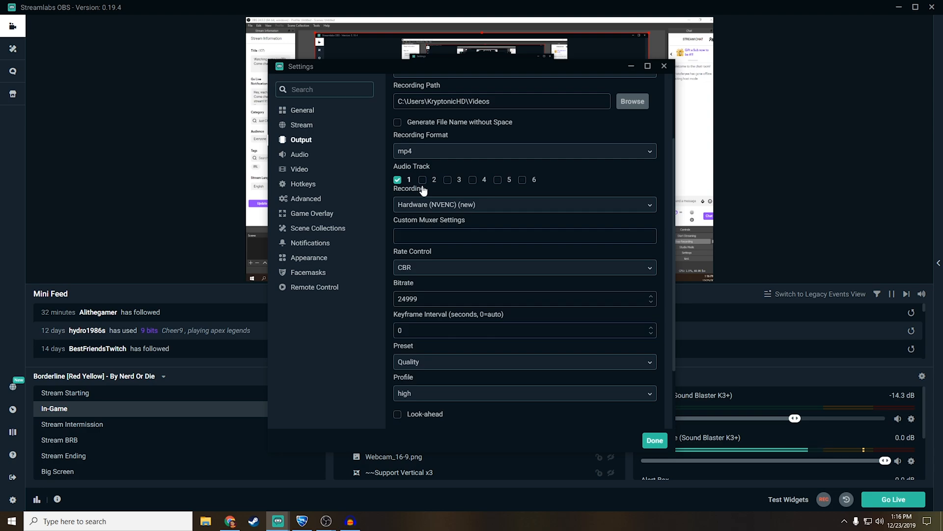
mouse_move(421, 189)
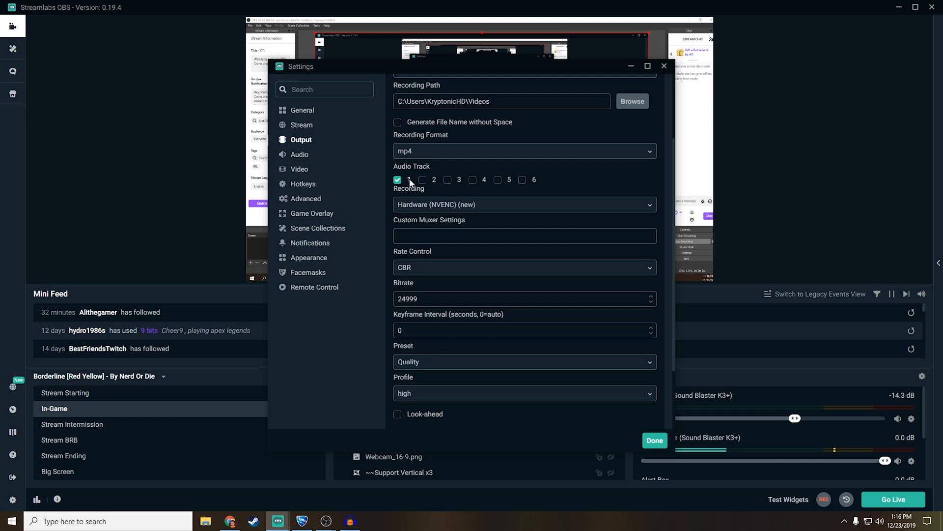
mouse_move(420, 227)
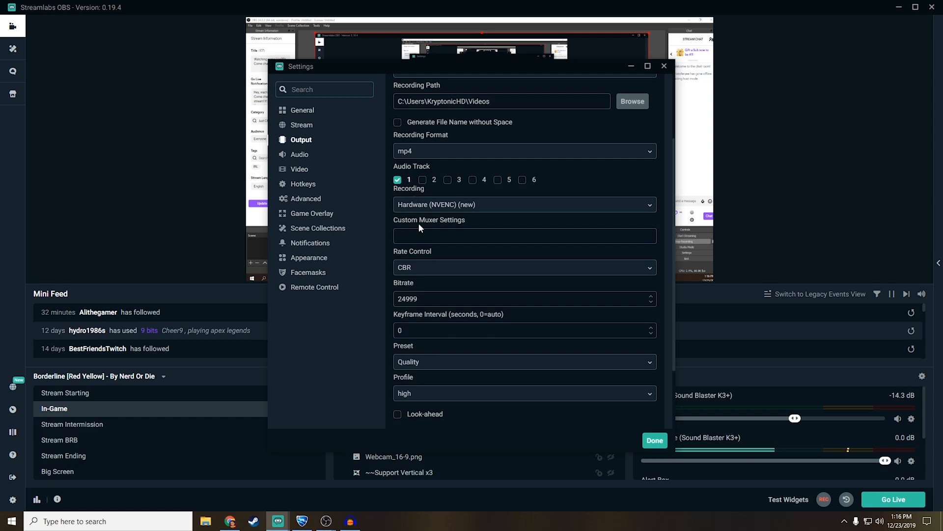
scroll(down, 3)
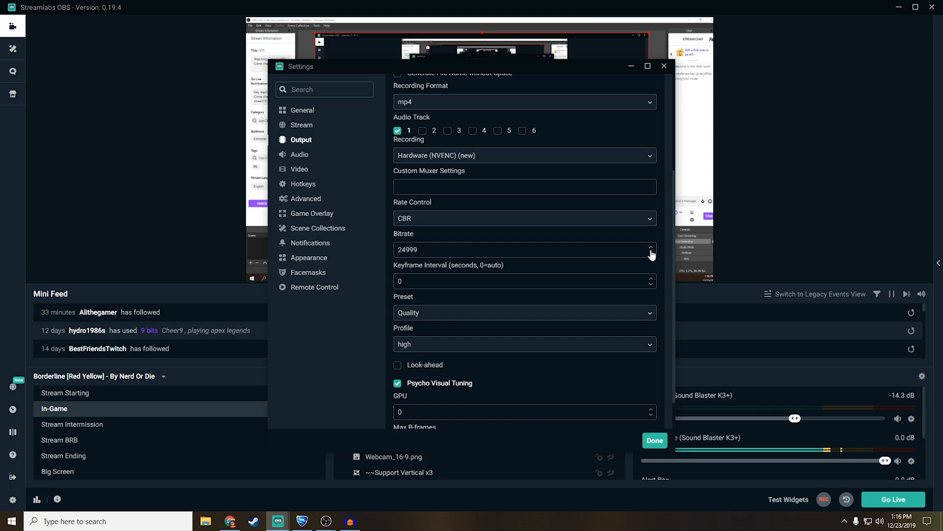
click(649, 247)
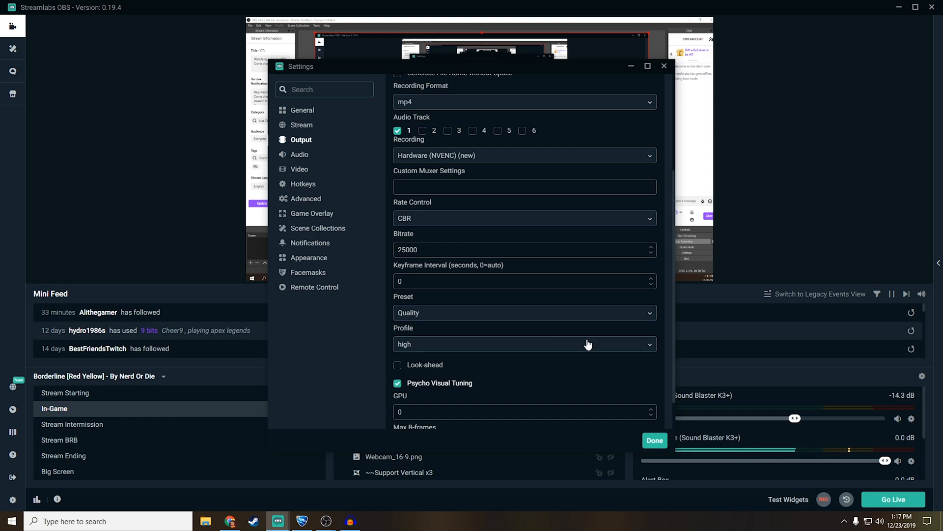
Change the recording preset from Quality to Max Quality.
scroll(down, 3)
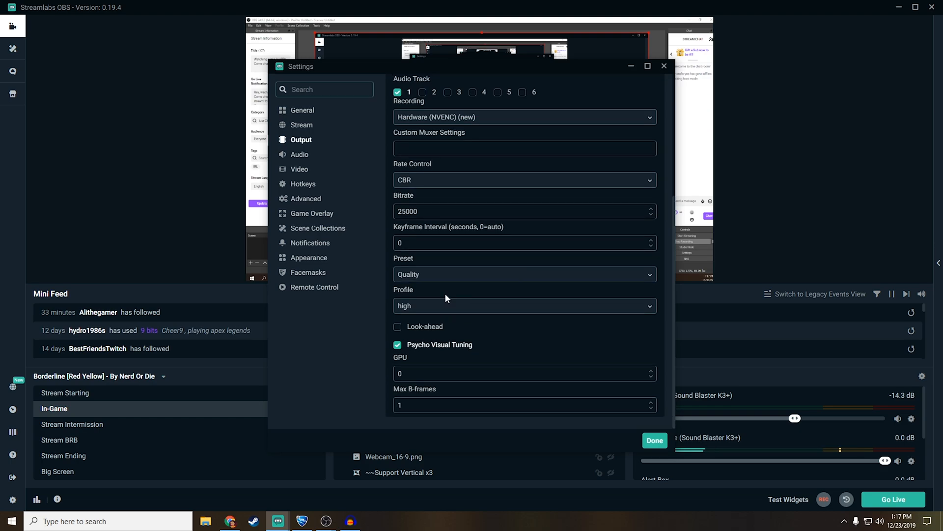
click(524, 274)
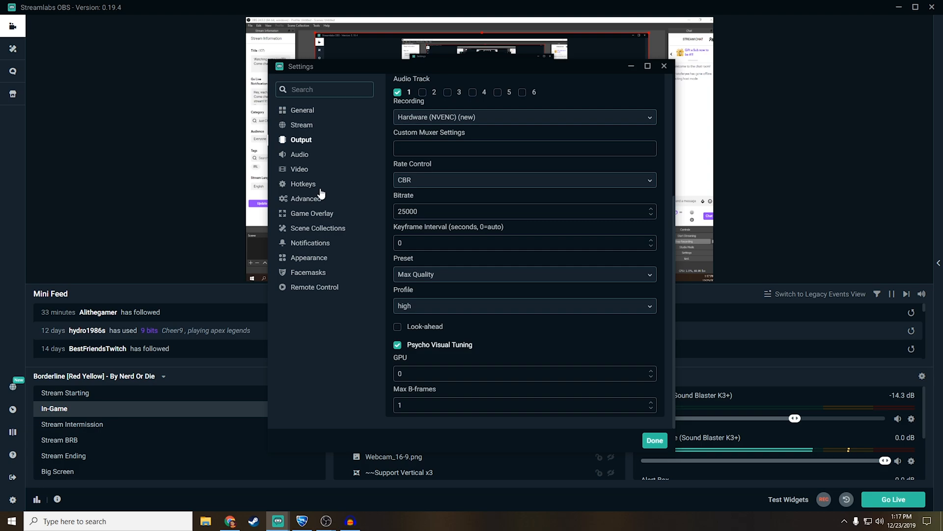
mouse_move(305, 202)
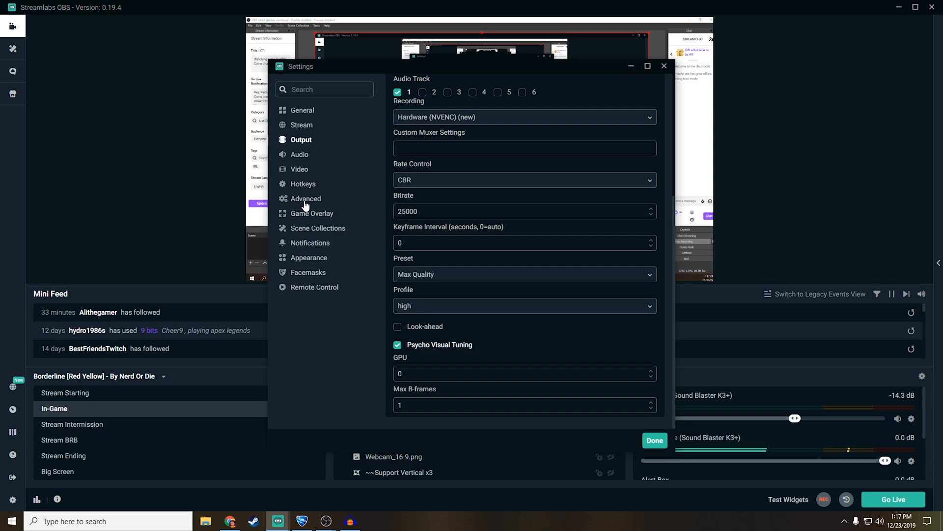
Confirm Above Normal process priority on the Advanced page and scroll through its lower sections.
click(303, 183)
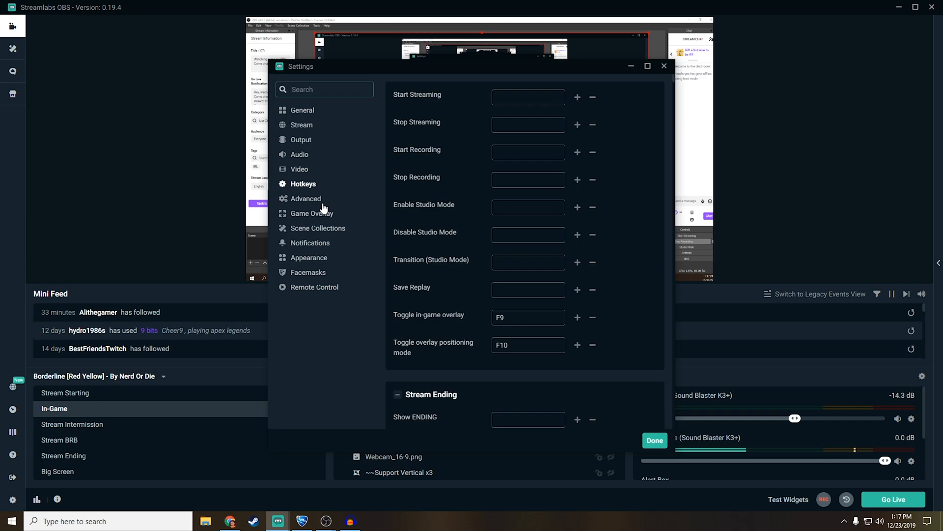
click(305, 198)
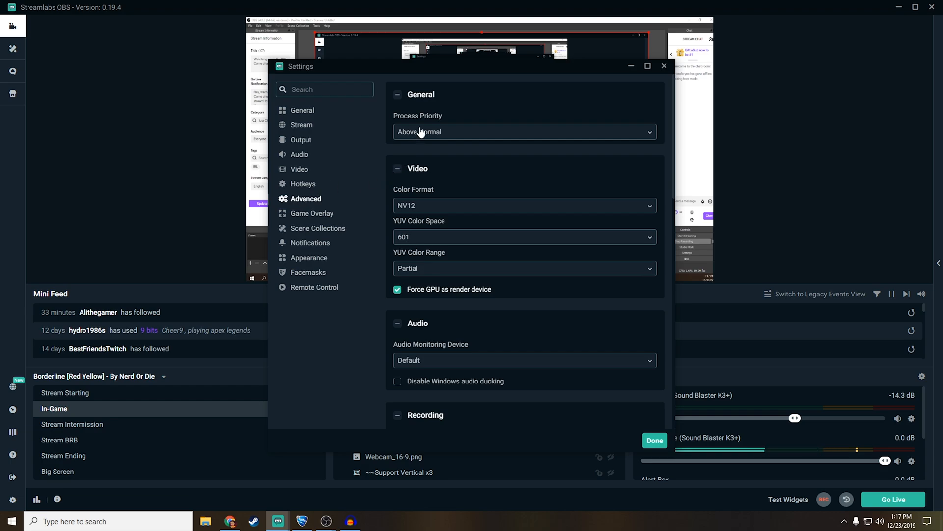
click(523, 131)
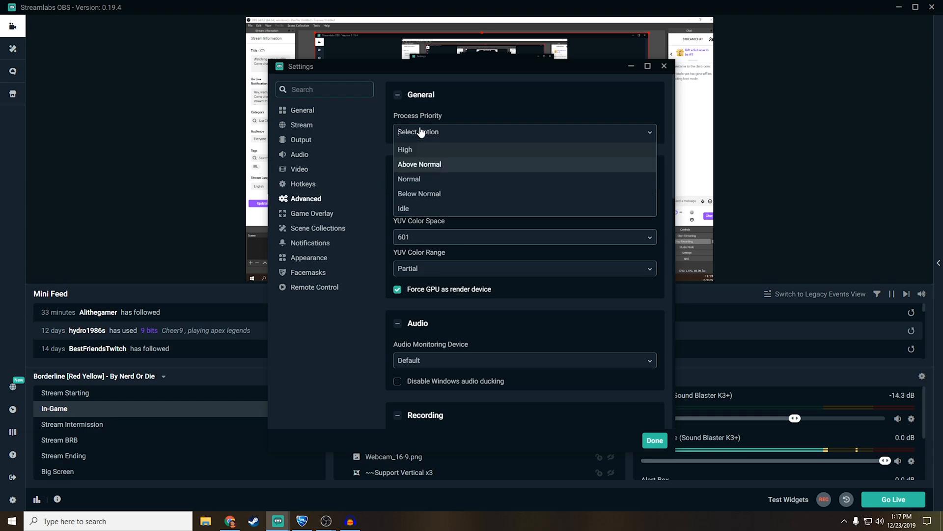
click(397, 94)
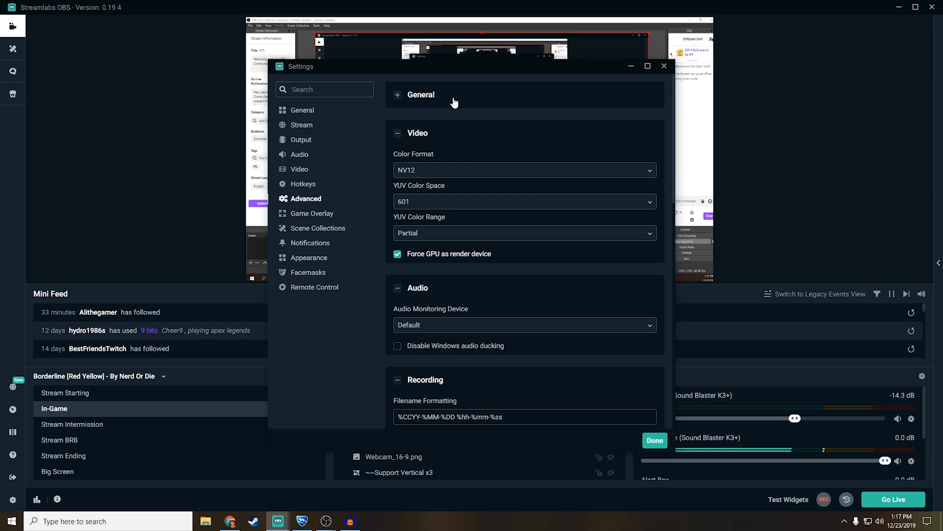
click(397, 95)
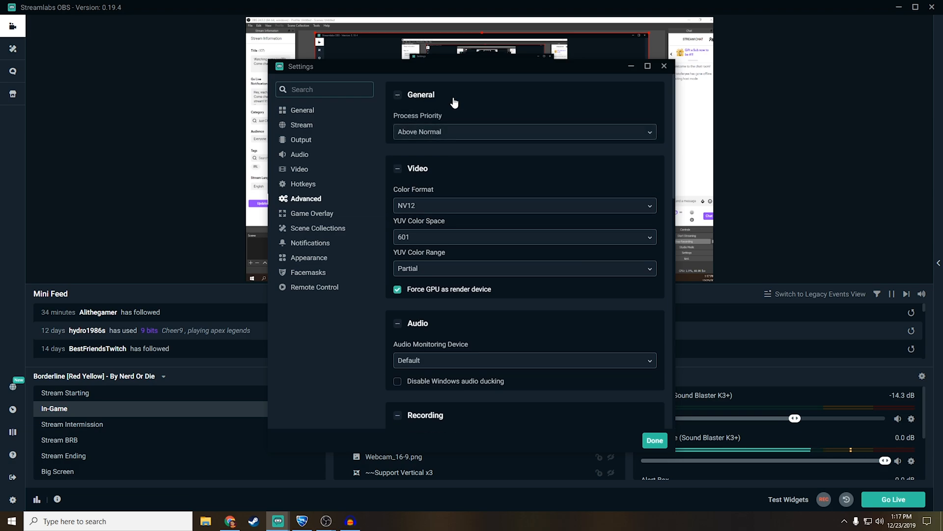
scroll(down, 3)
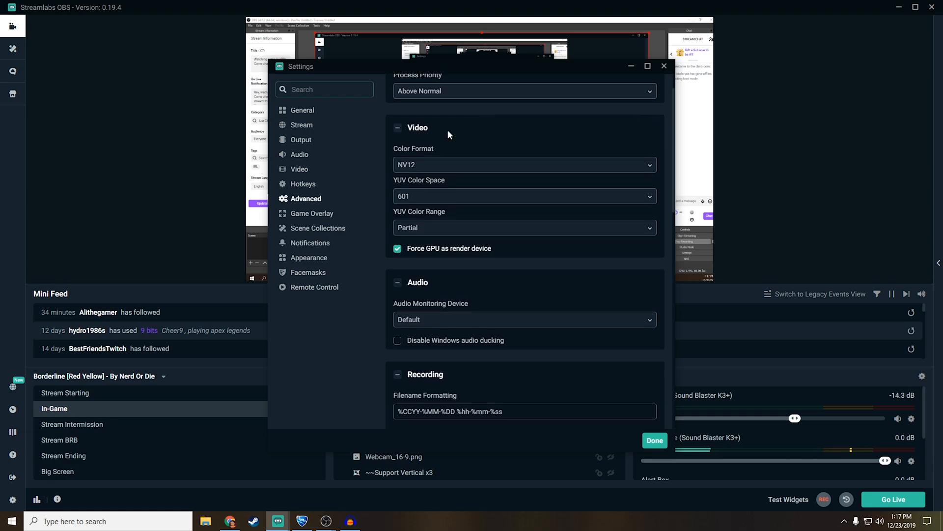
scroll(down, 3)
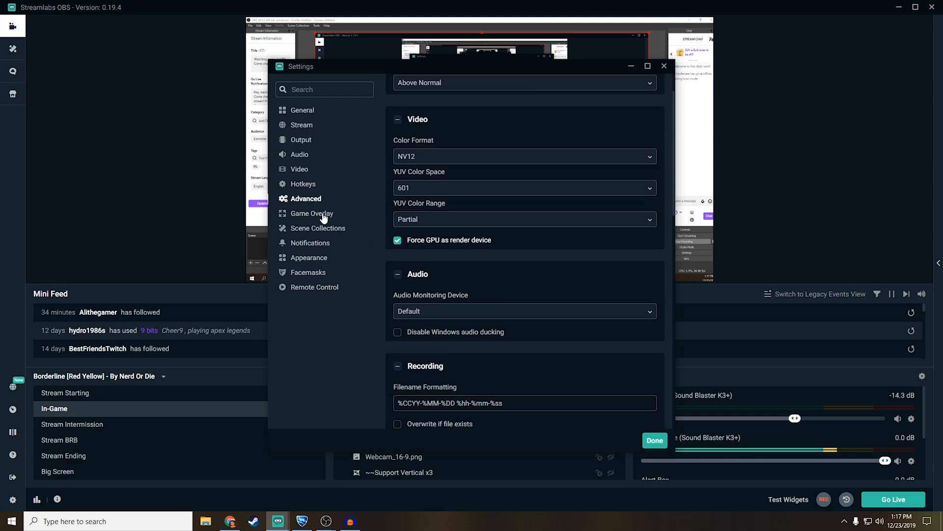
Review the Game Overlay, Scene Collections and Notifications settings pages.
click(312, 213)
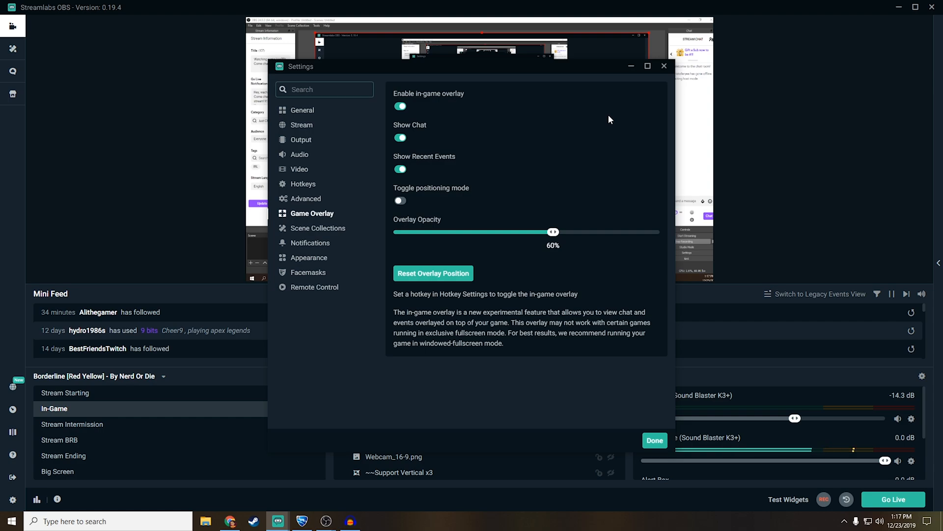
mouse_move(546, 123)
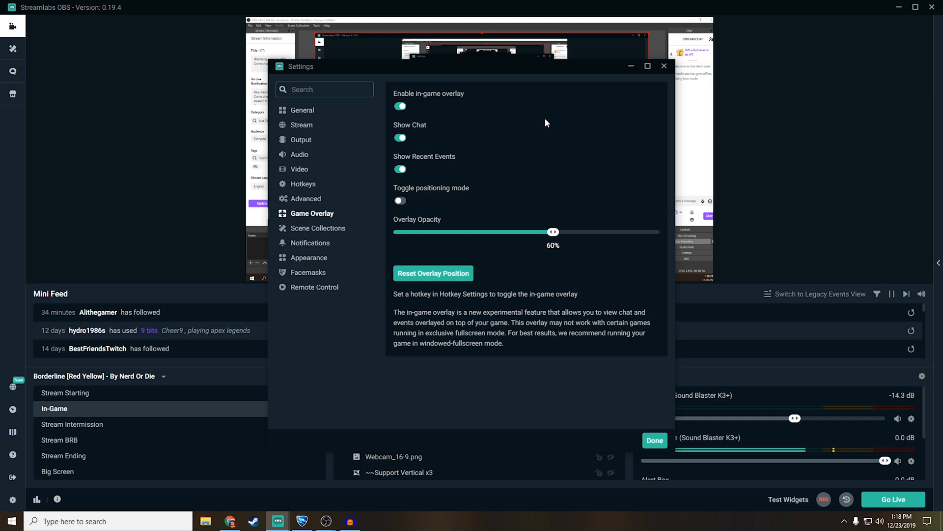
click(319, 227)
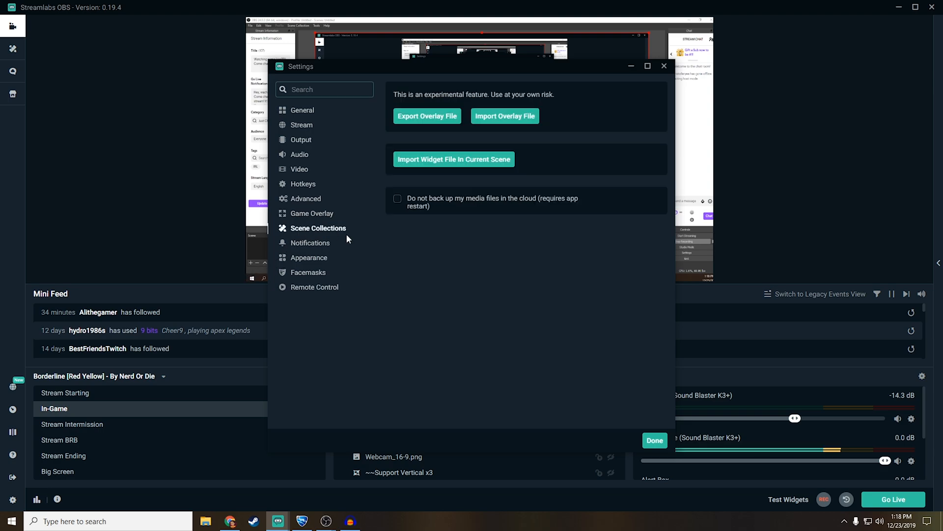
click(310, 243)
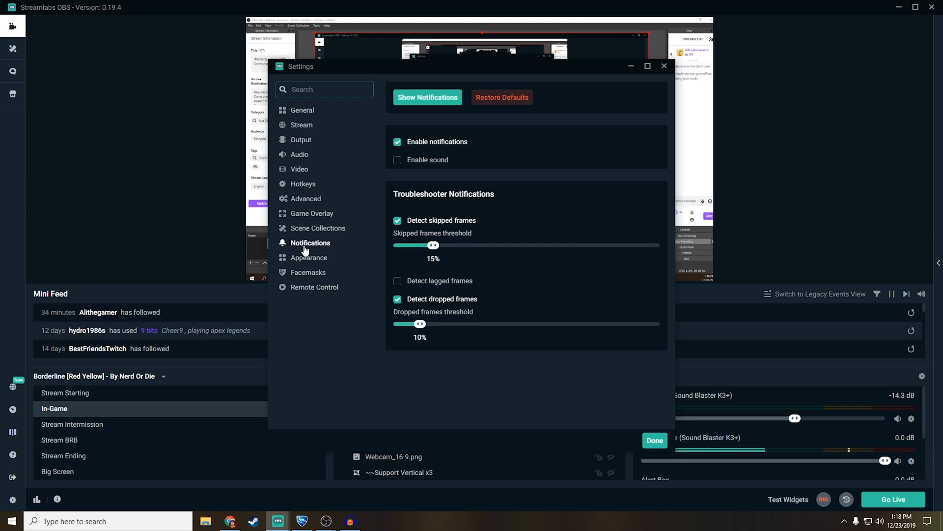
mouse_move(323, 265)
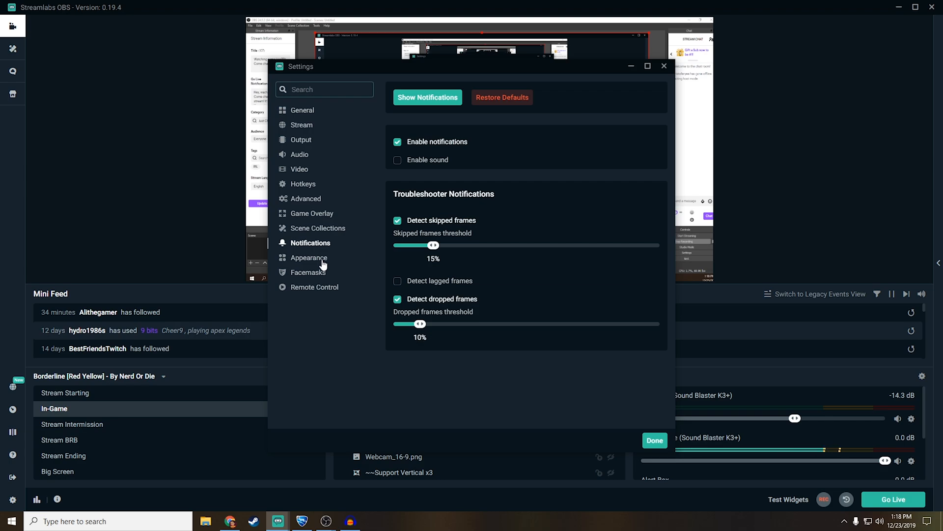
Try the Day theme, revert to Night, then move on to the Facemasks page.
click(310, 257)
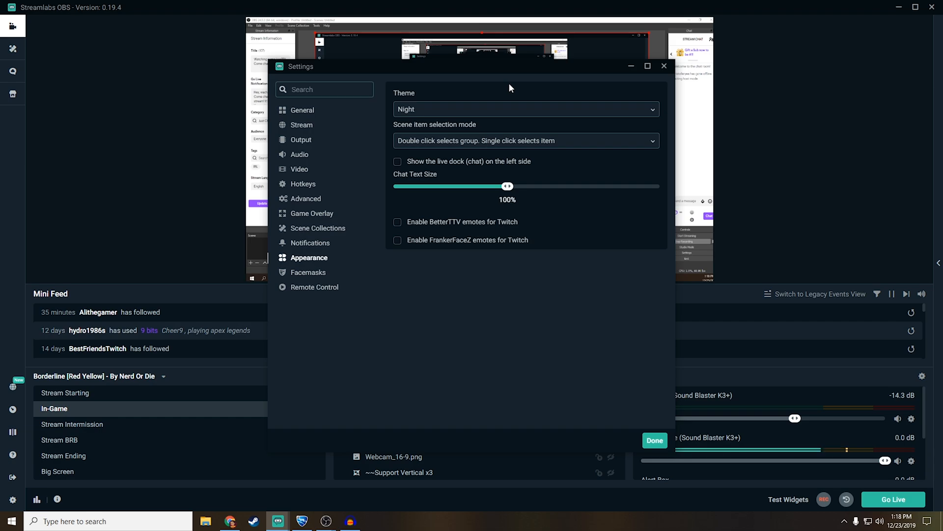
click(525, 109)
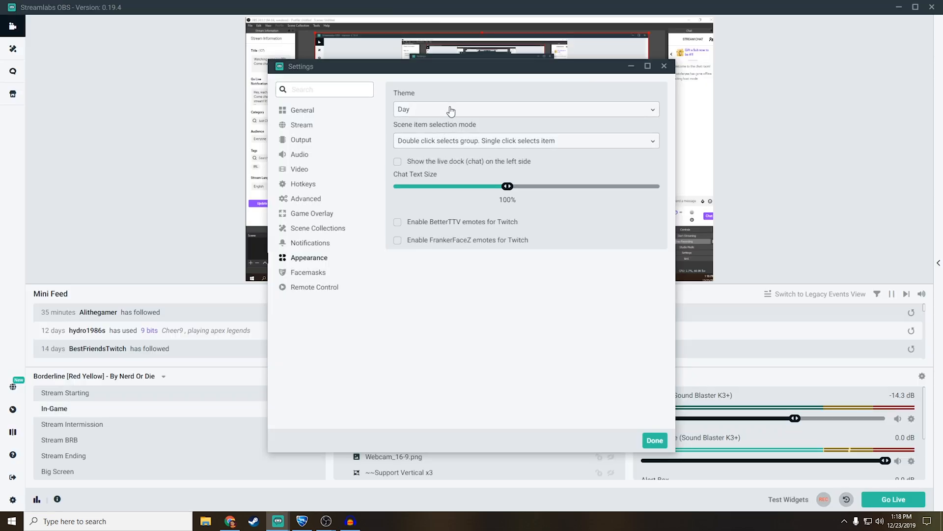
click(524, 110)
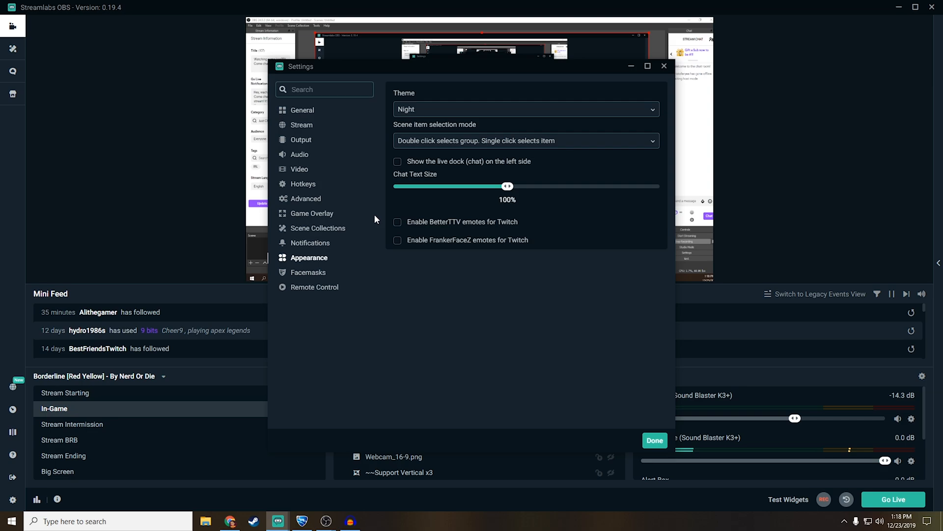
click(307, 273)
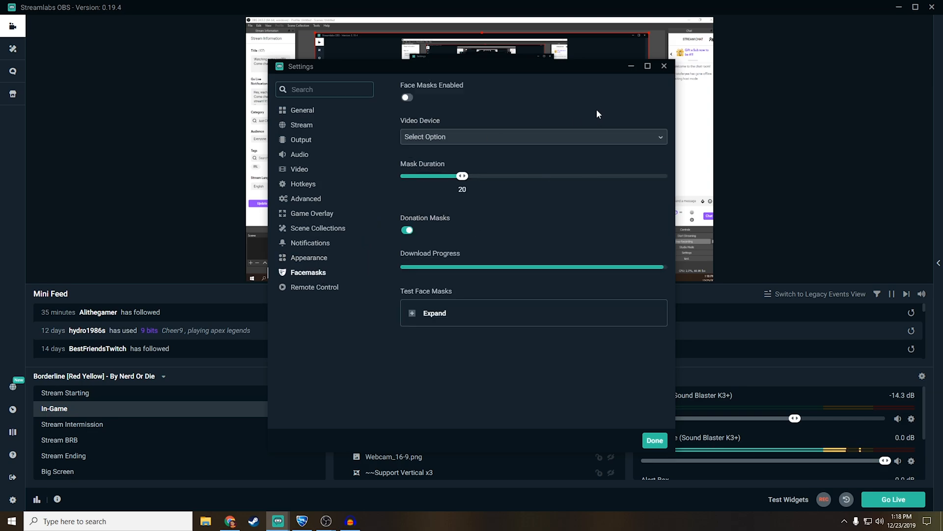
mouse_move(556, 99)
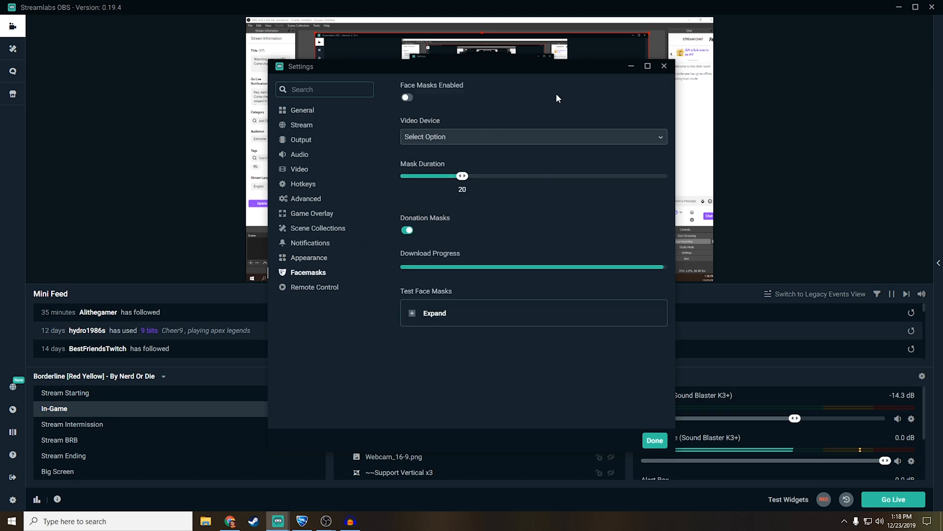
mouse_move(546, 86)
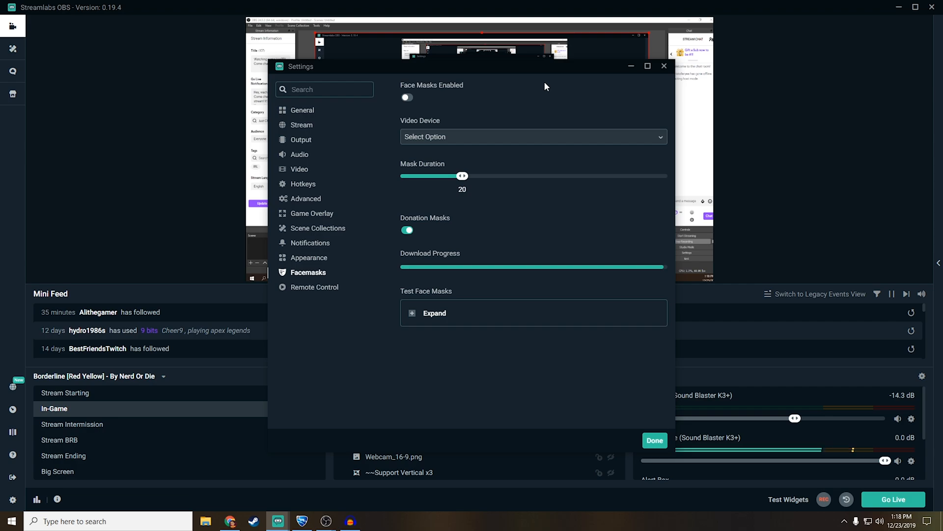
mouse_move(329, 297)
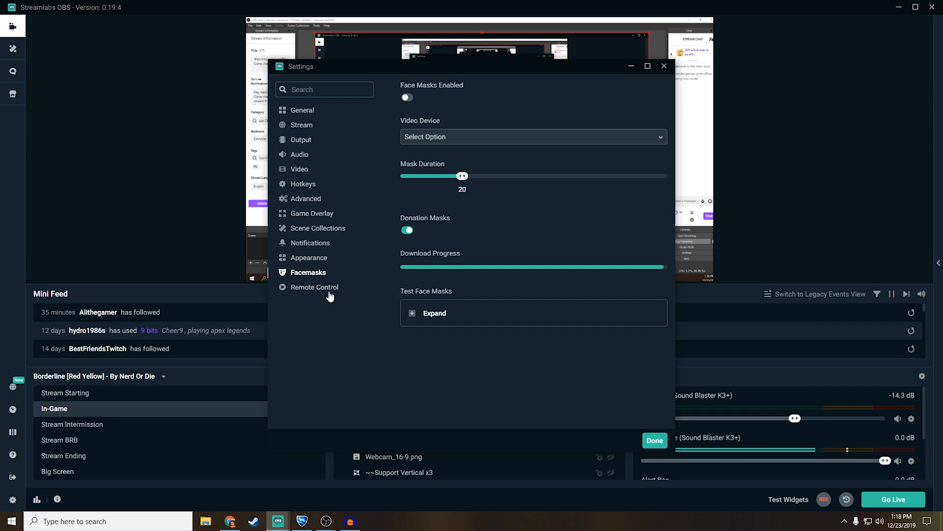
Review the Remote Control page with its phone-control QR code.
click(314, 287)
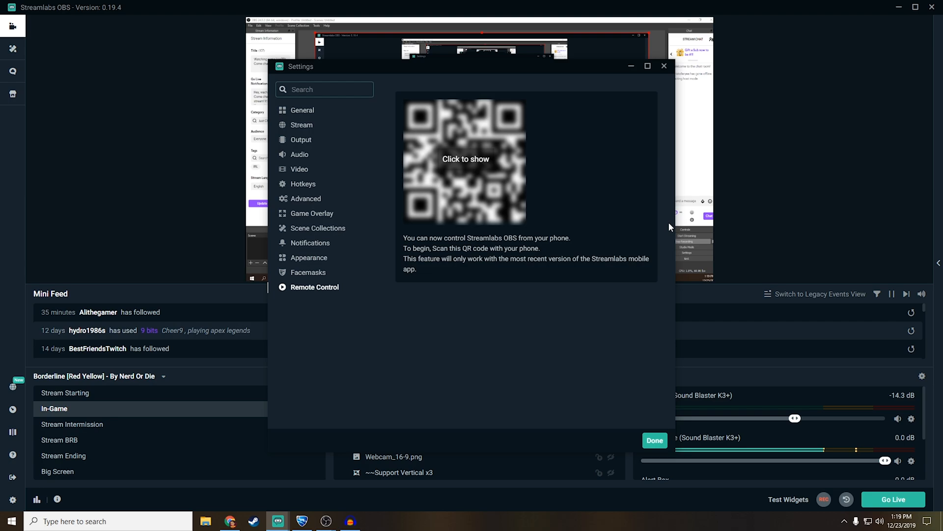
mouse_move(586, 333)
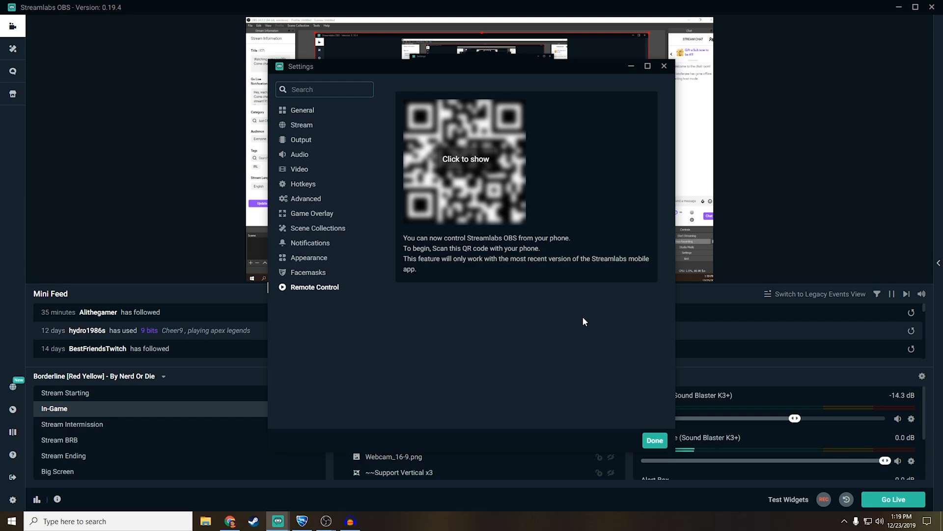
mouse_move(585, 275)
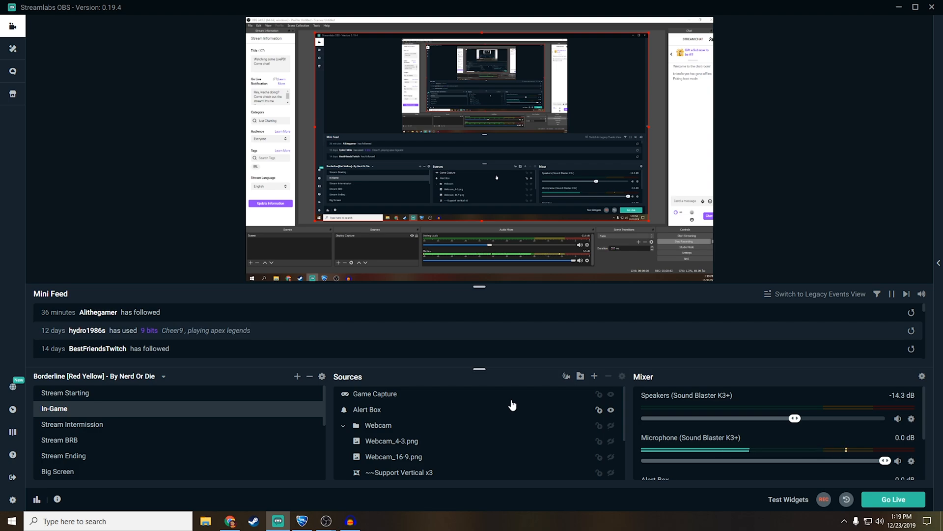
mouse_move(437, 430)
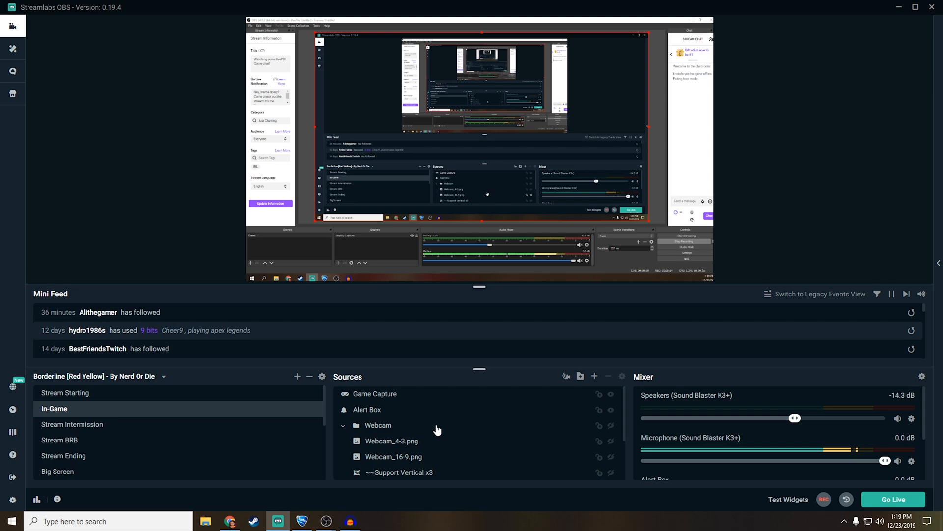
Preview the Stream Intermission and Stream Ending scenes, then return to In-Game.
click(71, 425)
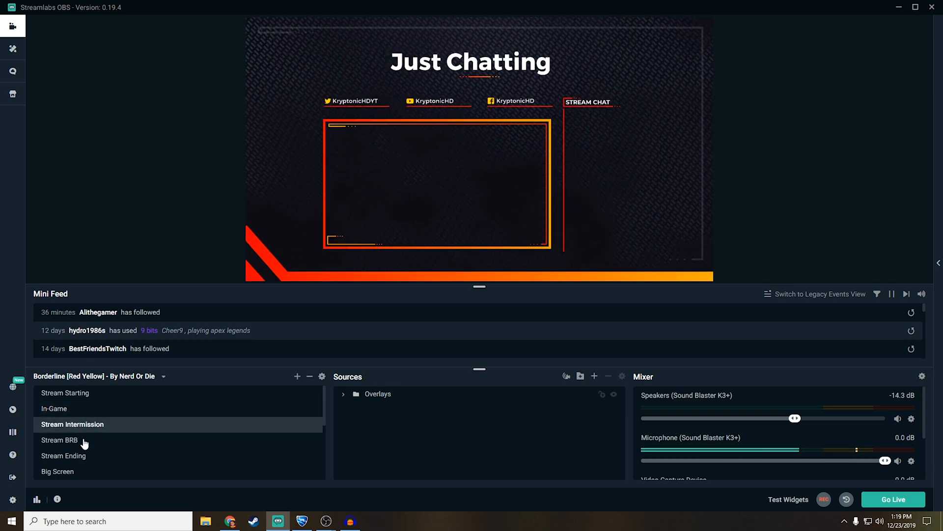
click(63, 455)
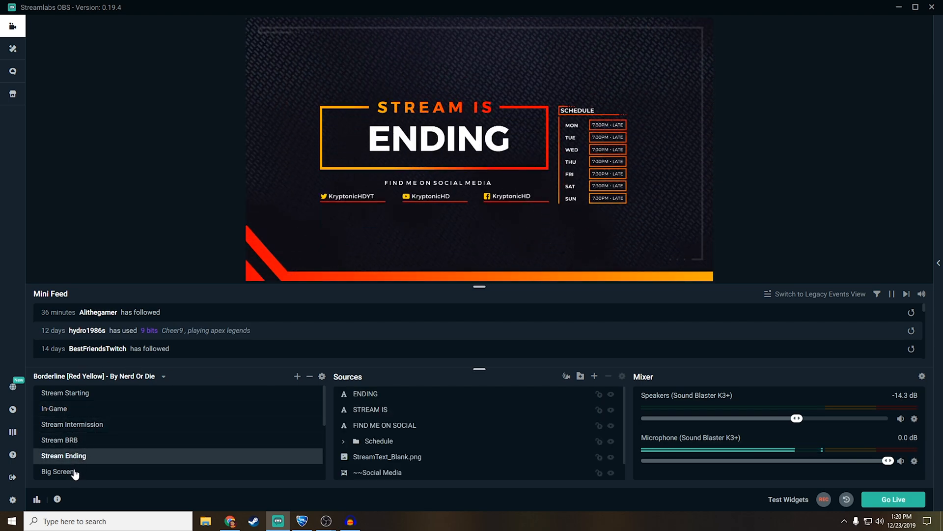
click(54, 408)
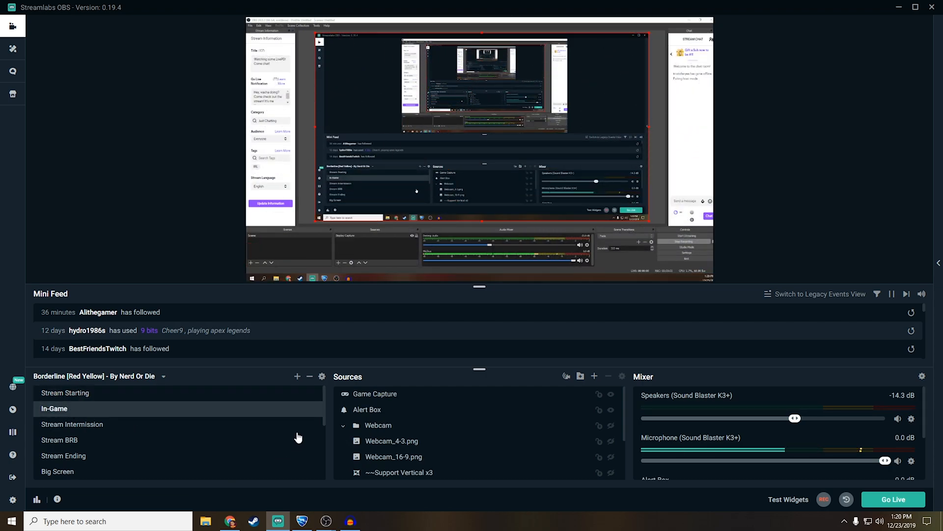